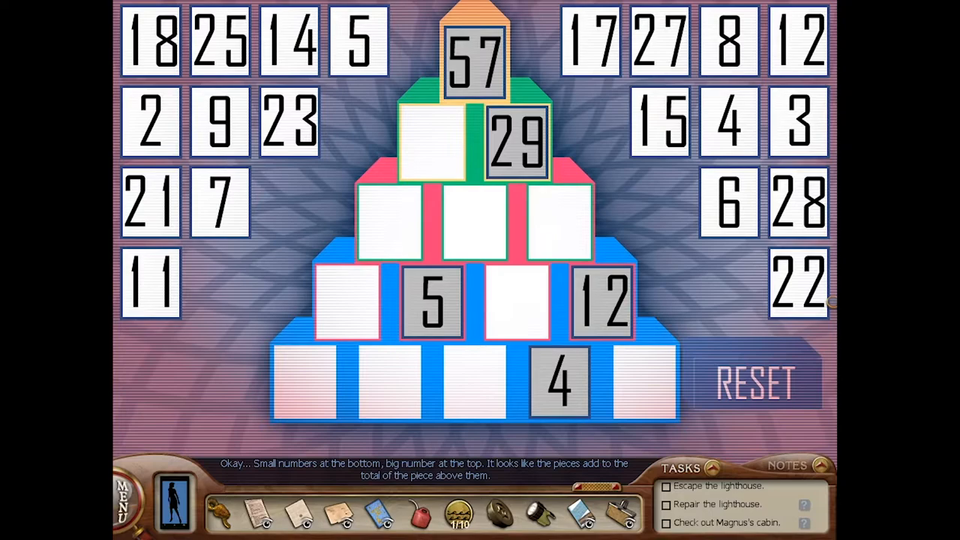
# Dismiss the dialogue and read the note: each pyramid piece equals the sum of the two below
pyautogui.click(787, 465)
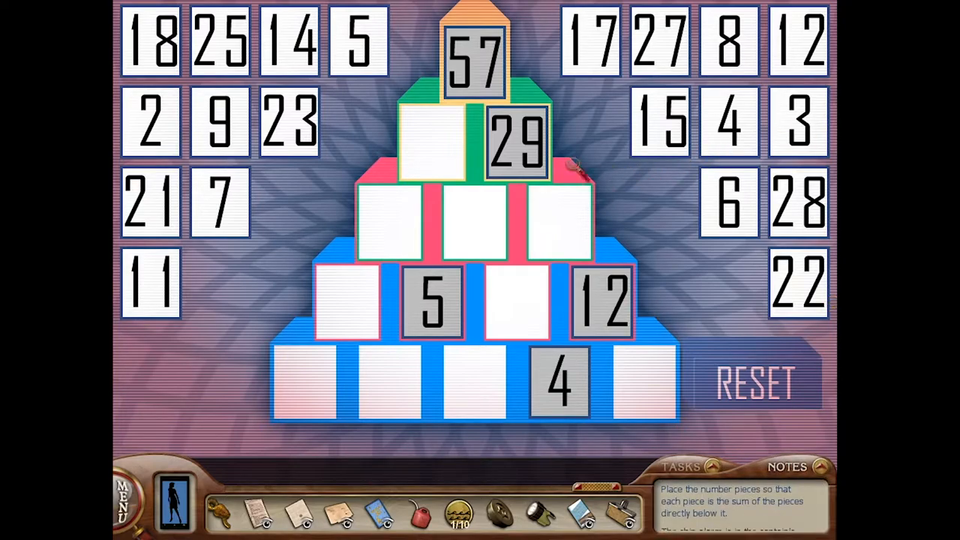
pyautogui.moveTo(443, 143)
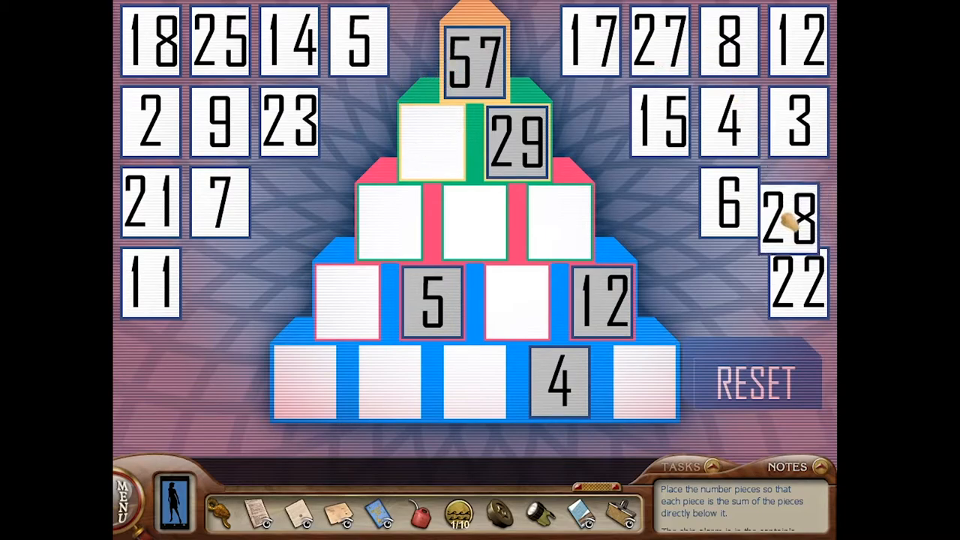
# Drag the 28 tile into the second row's left slot, beside 29
pyautogui.moveTo(788, 217); pyautogui.dragTo(431, 143)
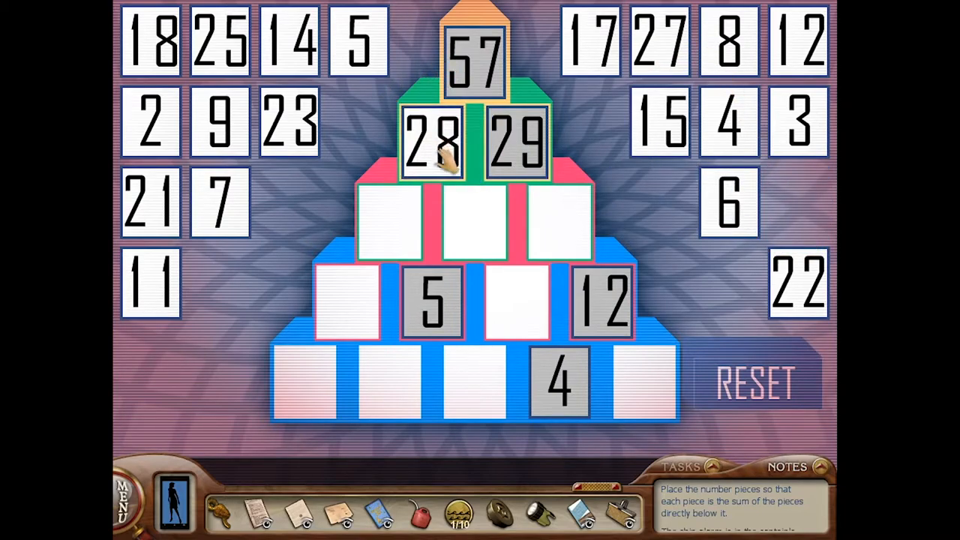
pyautogui.moveTo(507, 195)
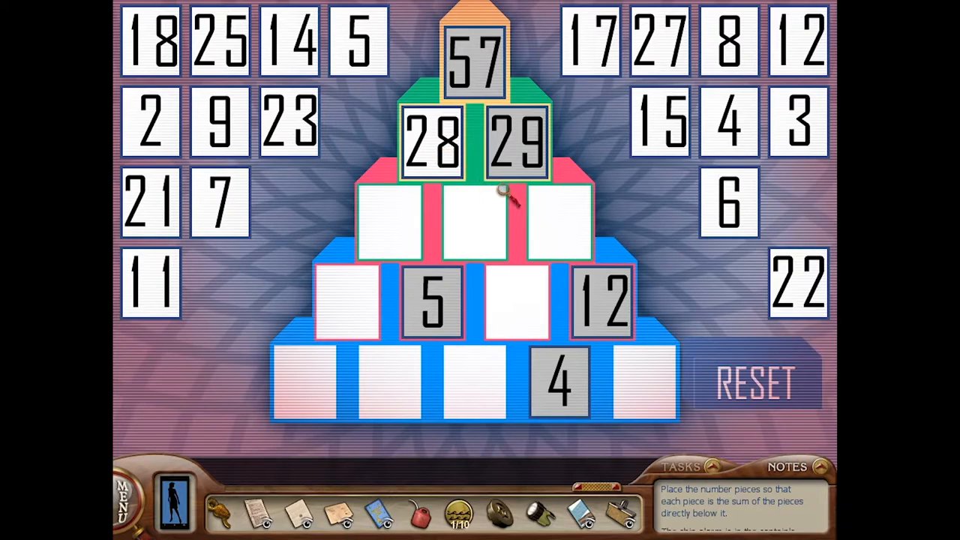
pyautogui.moveTo(623, 214)
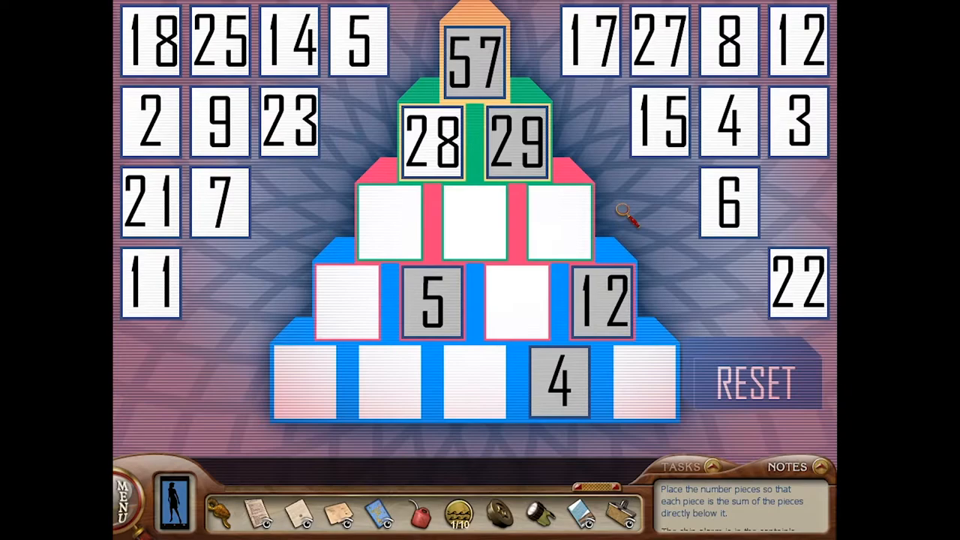
pyautogui.moveTo(367, 311)
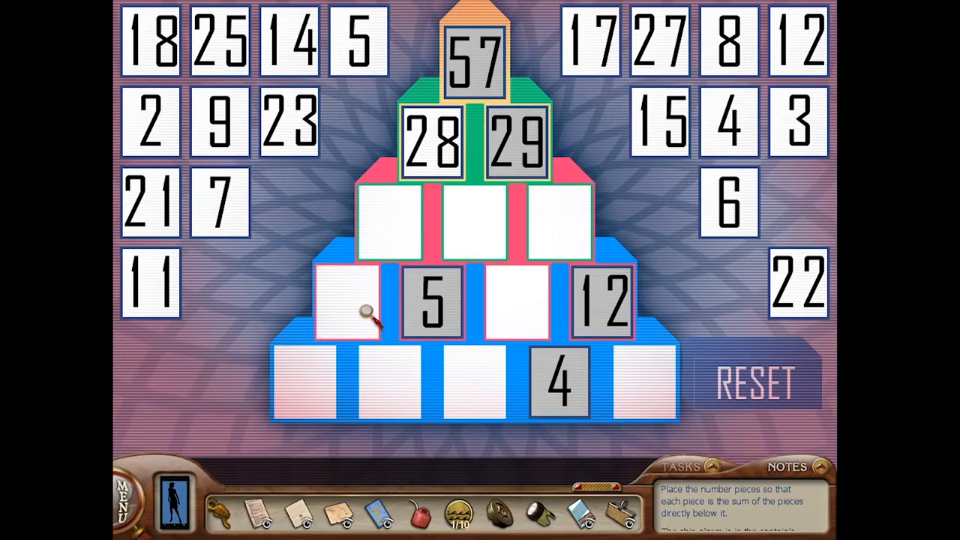
pyautogui.moveTo(442, 300)
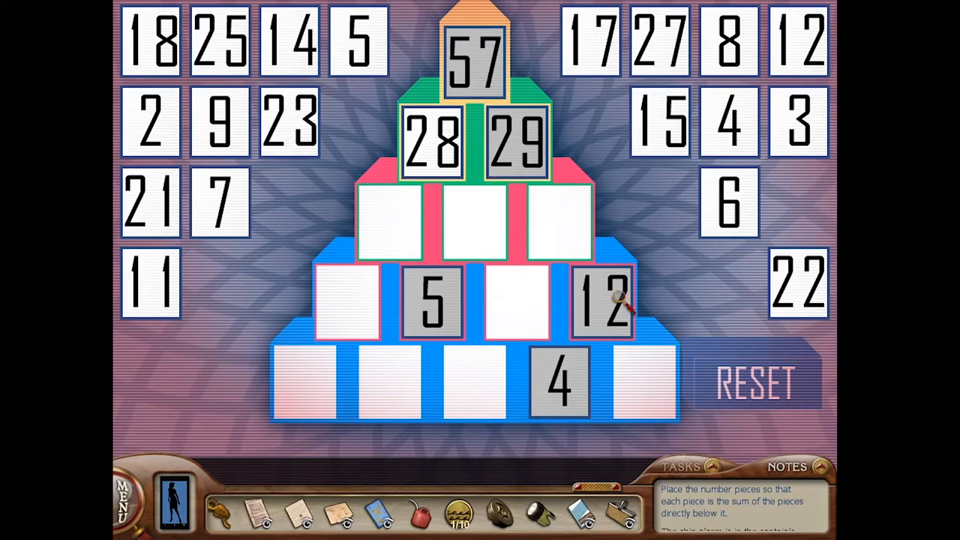
pyautogui.moveTo(420, 293)
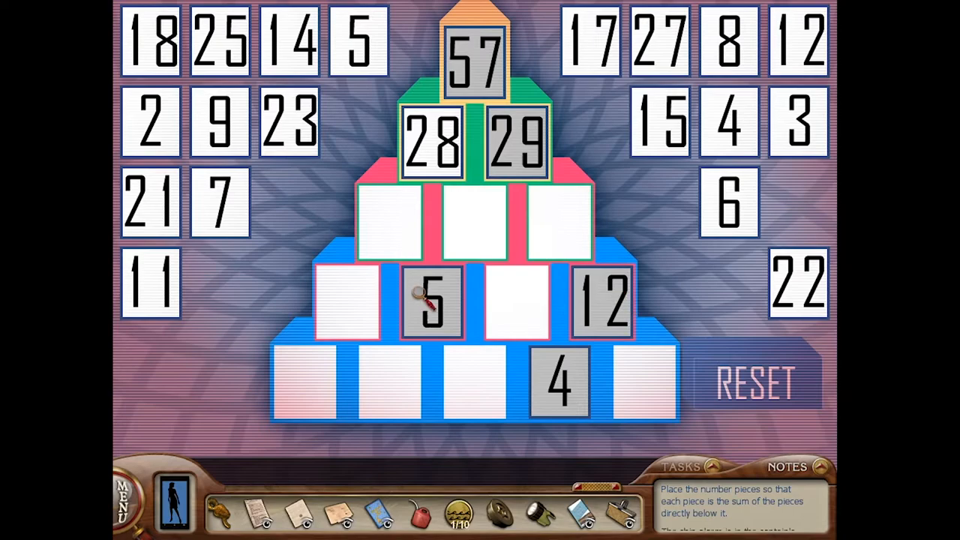
pyautogui.moveTo(469, 228)
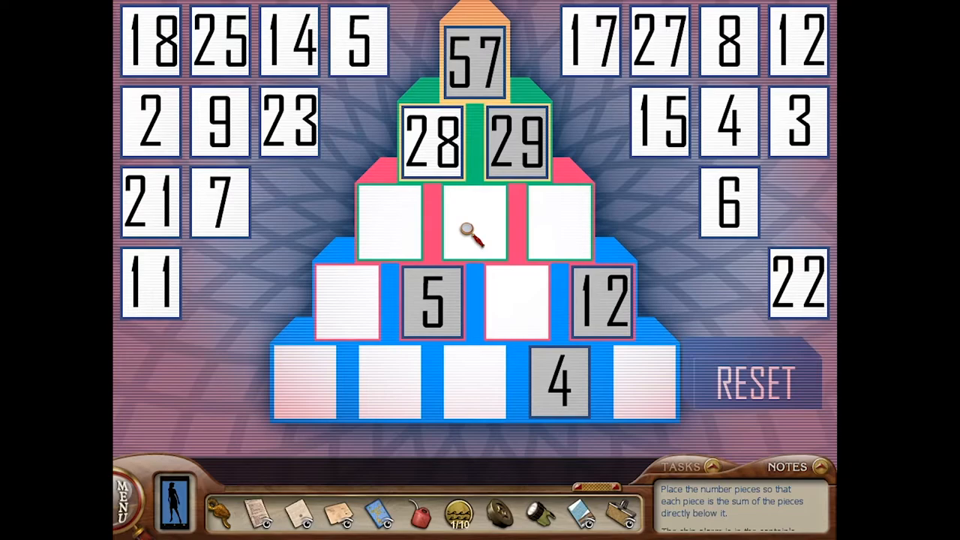
pyautogui.moveTo(791, 390)
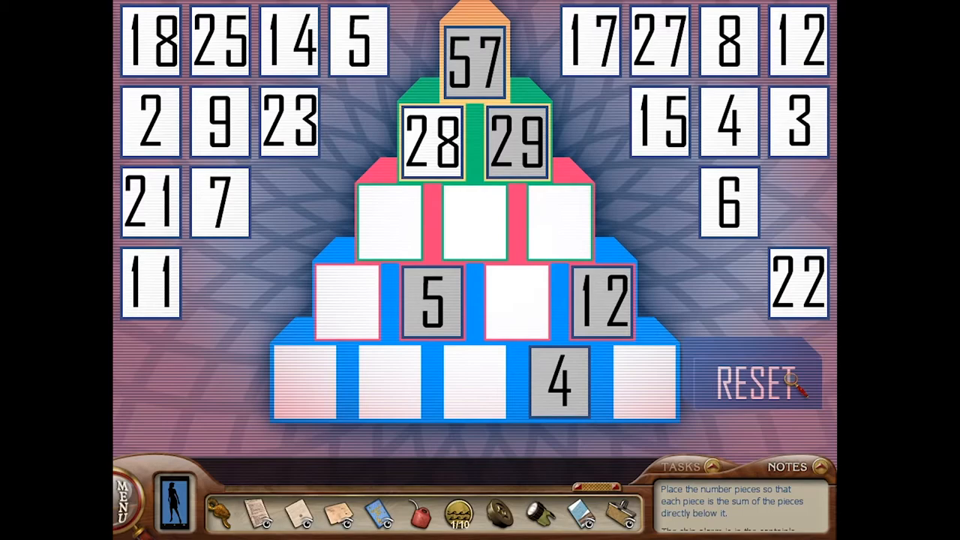
pyautogui.moveTo(821, 266)
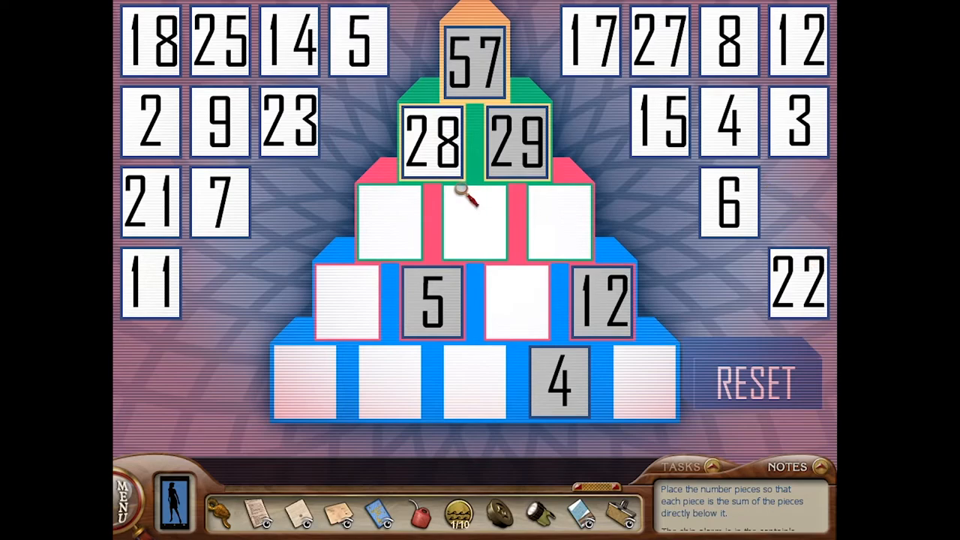
pyautogui.moveTo(608, 30)
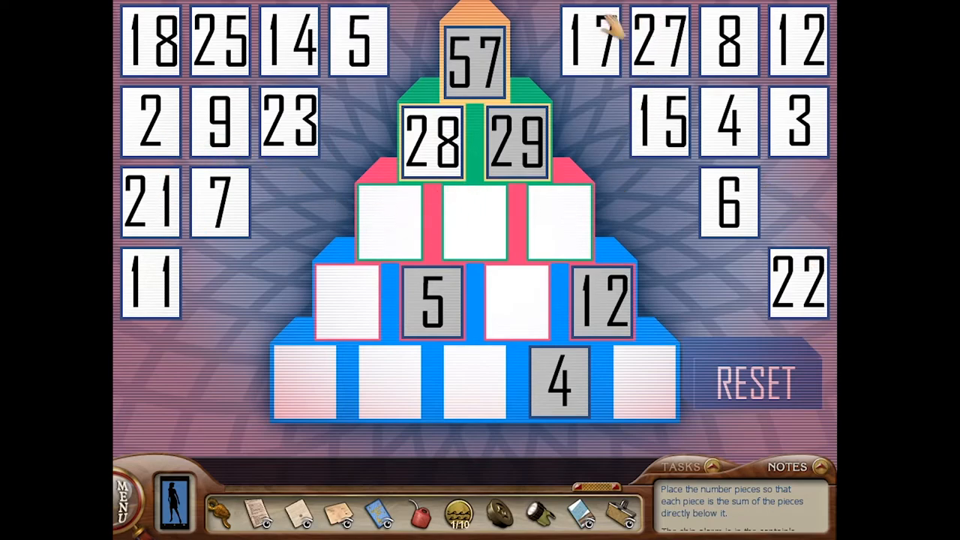
# Place 17, 11, 18 in the third row, then 12 and 6 in the fourth row
pyautogui.moveTo(590, 41); pyautogui.dragTo(389, 222)
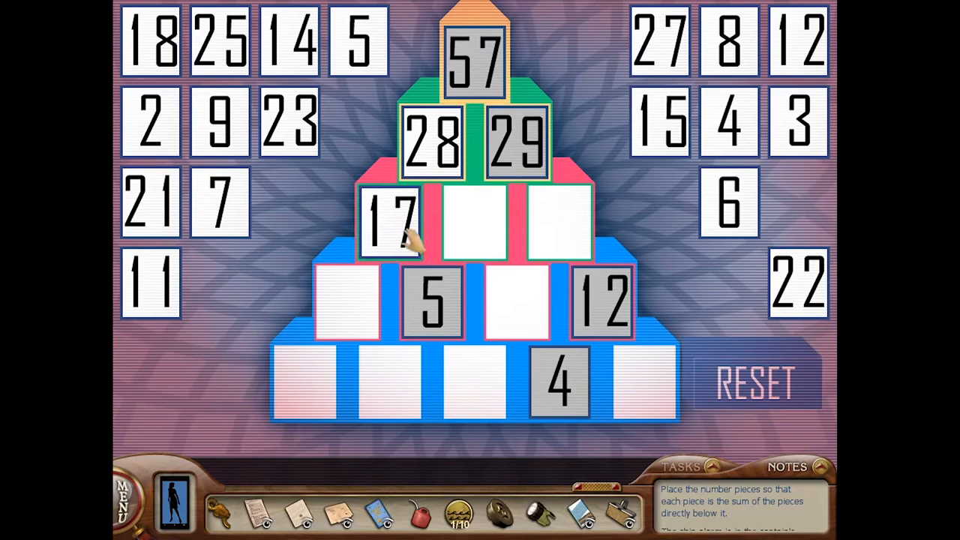
pyautogui.moveTo(150, 284); pyautogui.dragTo(484, 222)
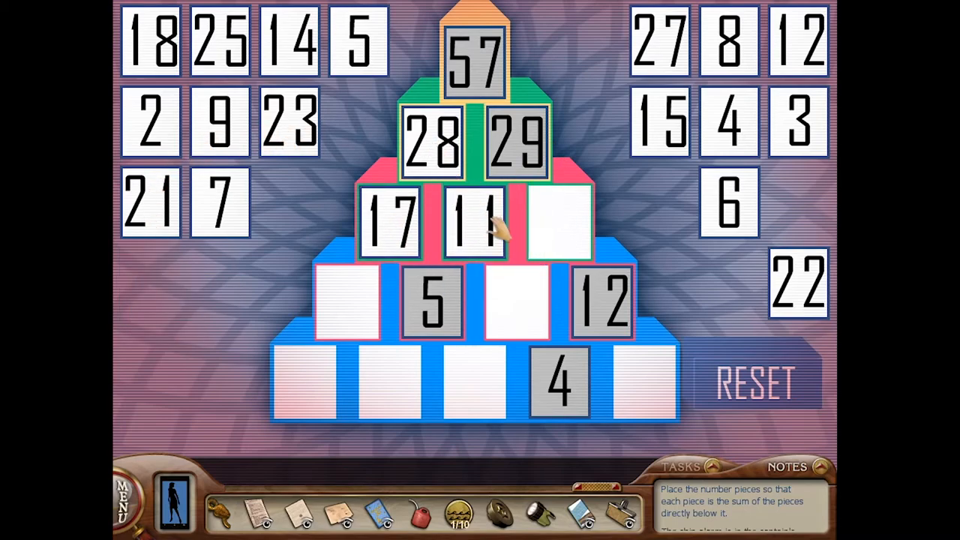
pyautogui.moveTo(149, 41); pyautogui.dragTo(559, 222)
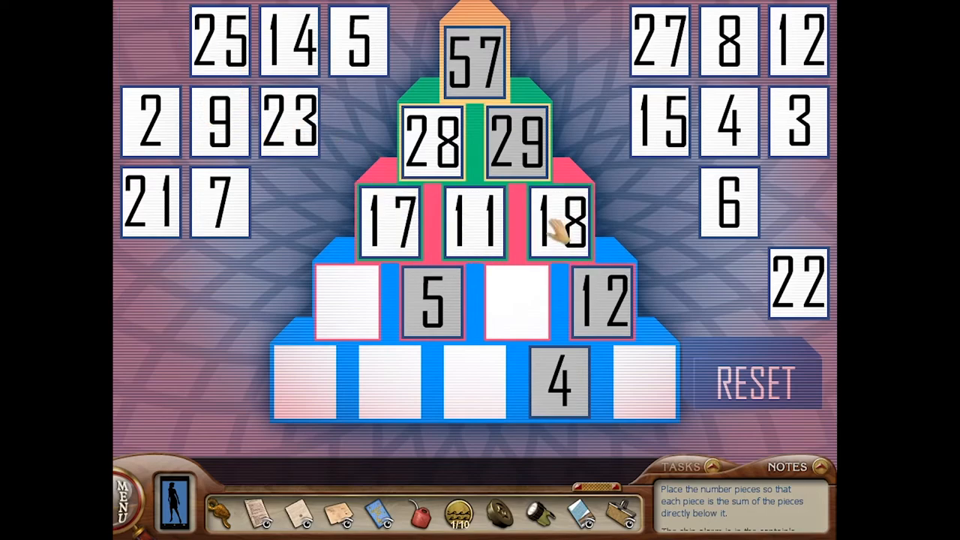
pyautogui.moveTo(757, 147)
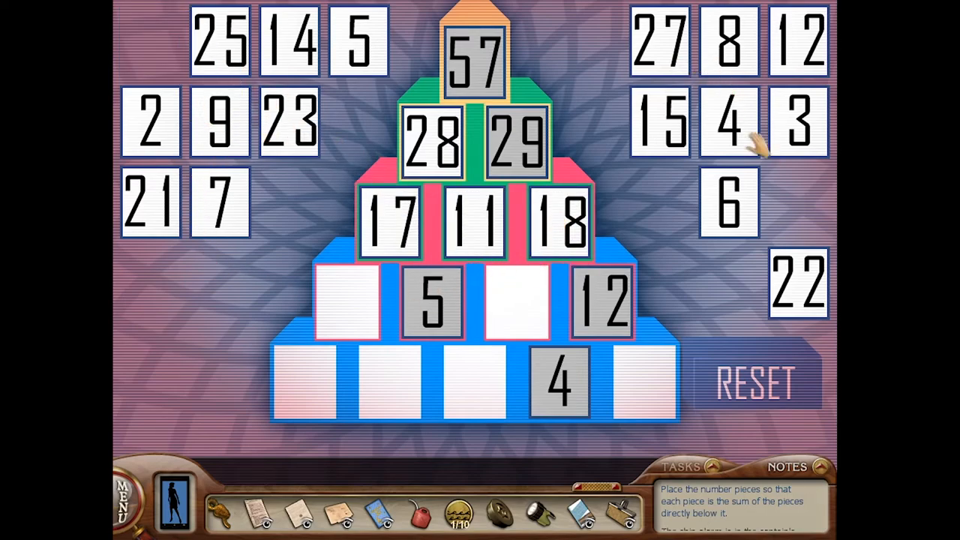
pyautogui.moveTo(799, 41); pyautogui.dragTo(345, 304)
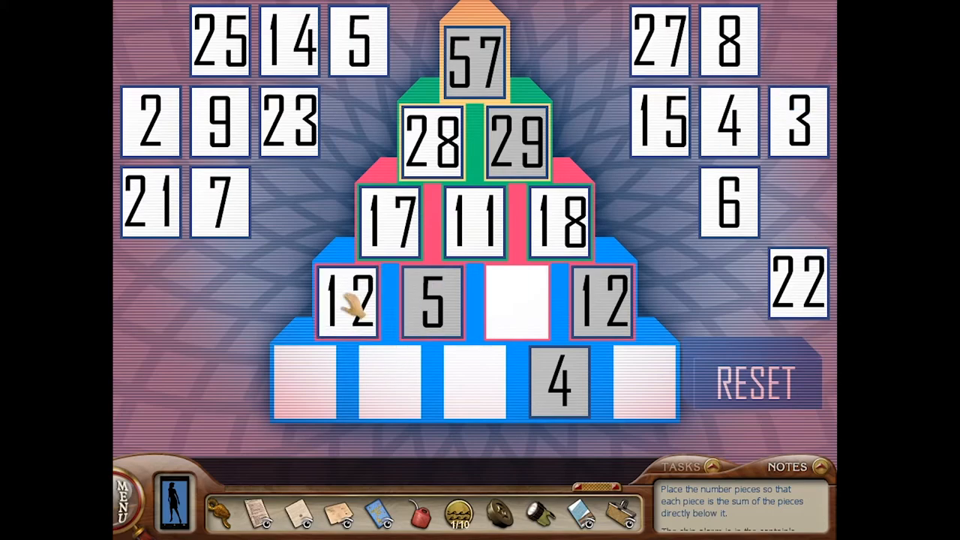
pyautogui.moveTo(727, 202); pyautogui.dragTo(513, 304)
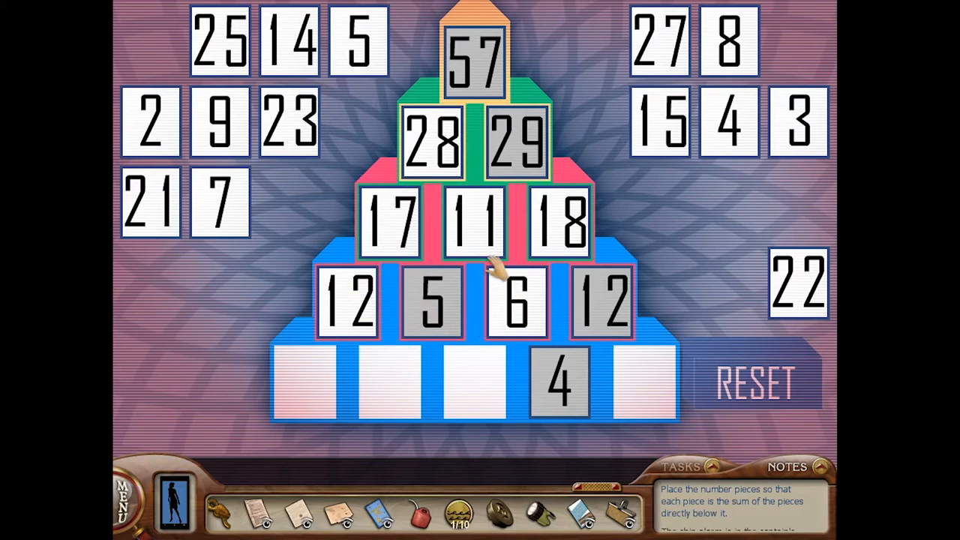
pyautogui.moveTo(468, 364)
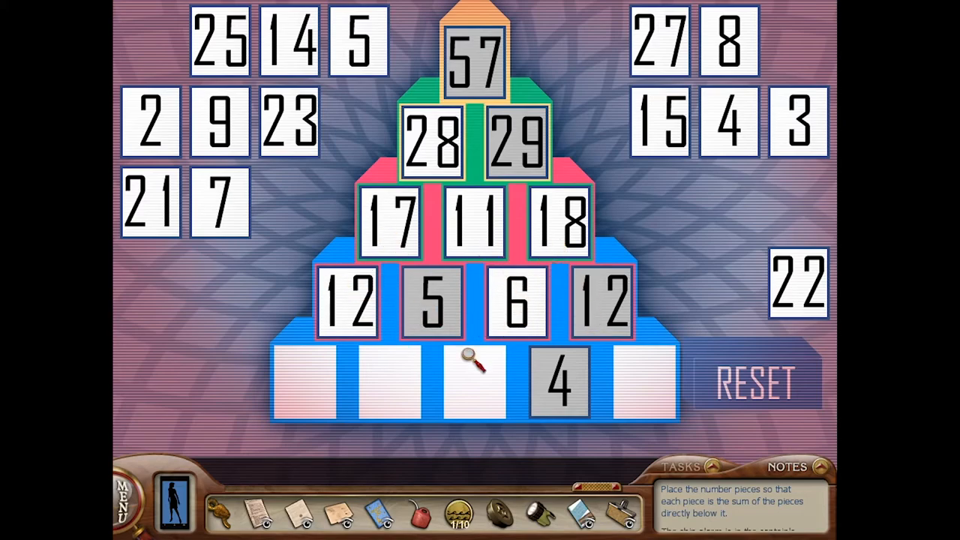
# Place 9, 3, 2 and 8 into the bottom row around the 4
pyautogui.moveTo(218, 120); pyautogui.dragTo(315, 405)
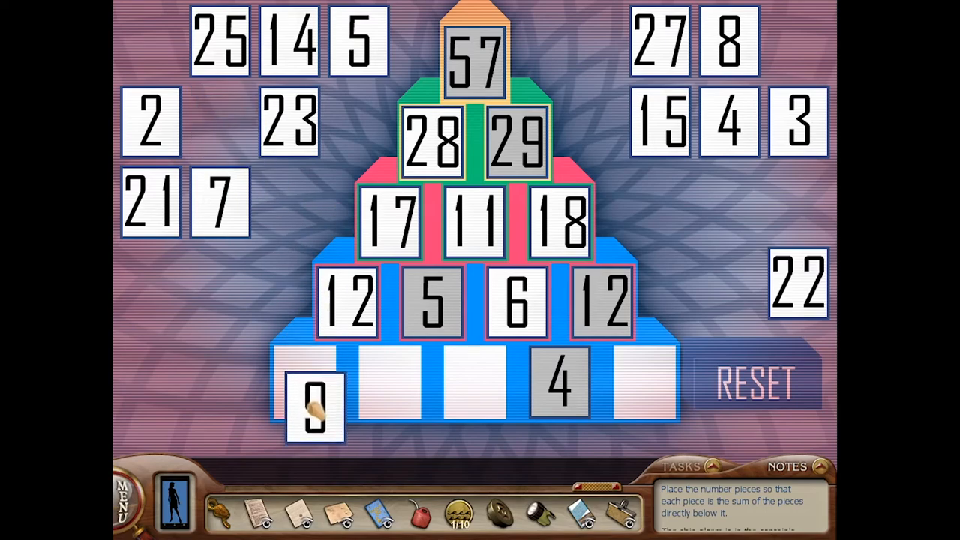
pyautogui.click(314, 390)
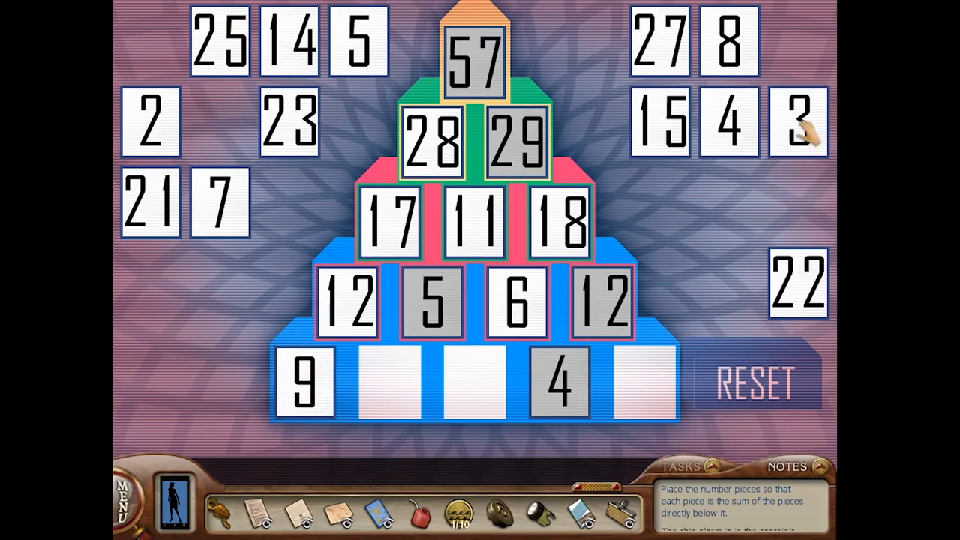
pyautogui.moveTo(797, 122); pyautogui.dragTo(388, 381)
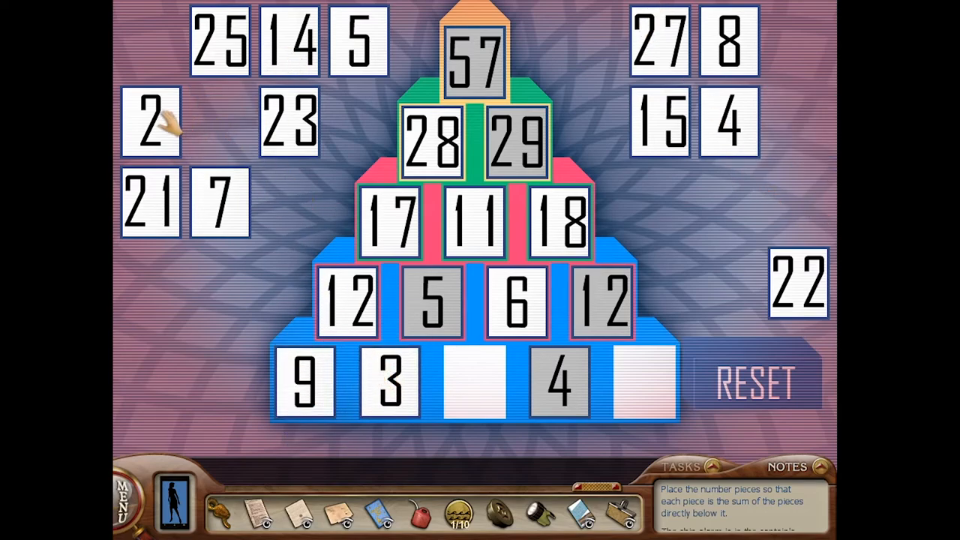
pyautogui.moveTo(150, 124); pyautogui.dragTo(473, 378)
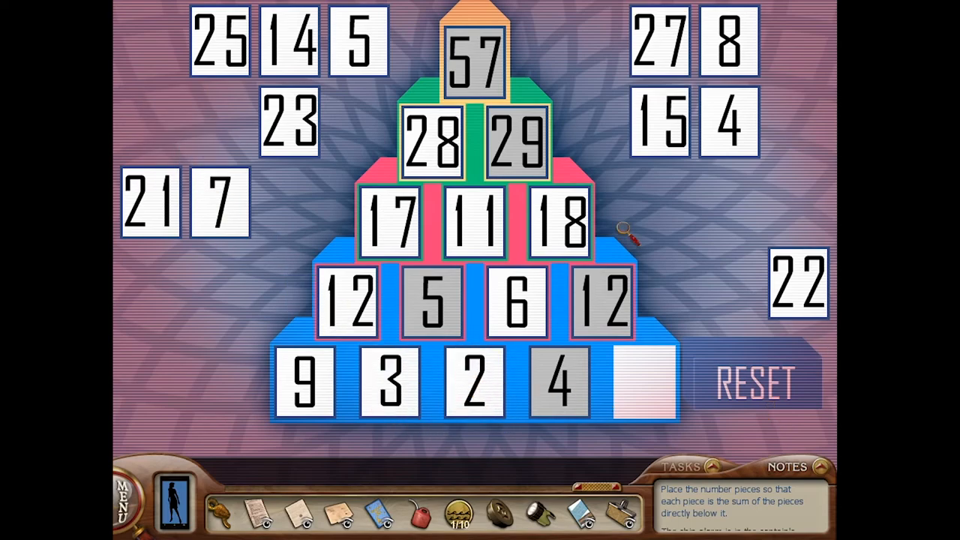
pyautogui.moveTo(728, 38); pyautogui.dragTo(645, 383)
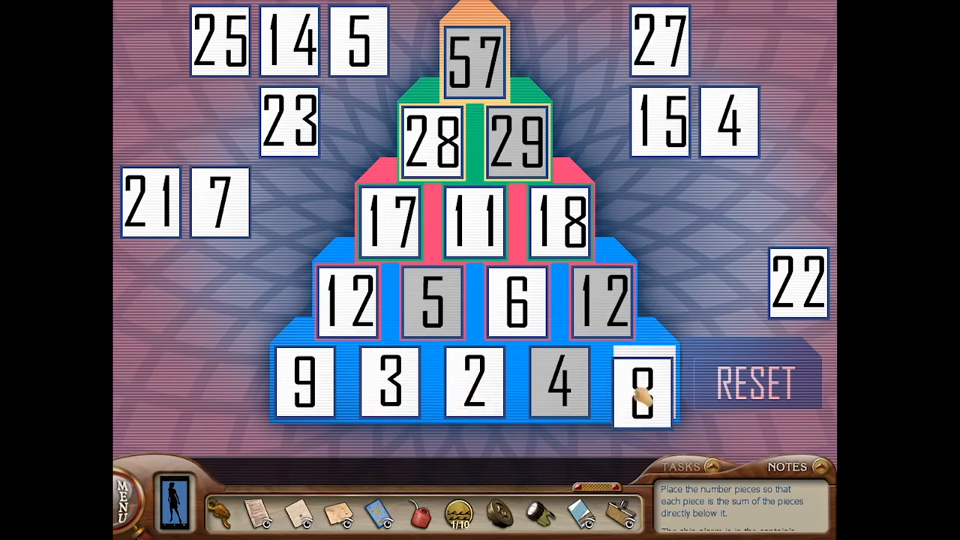